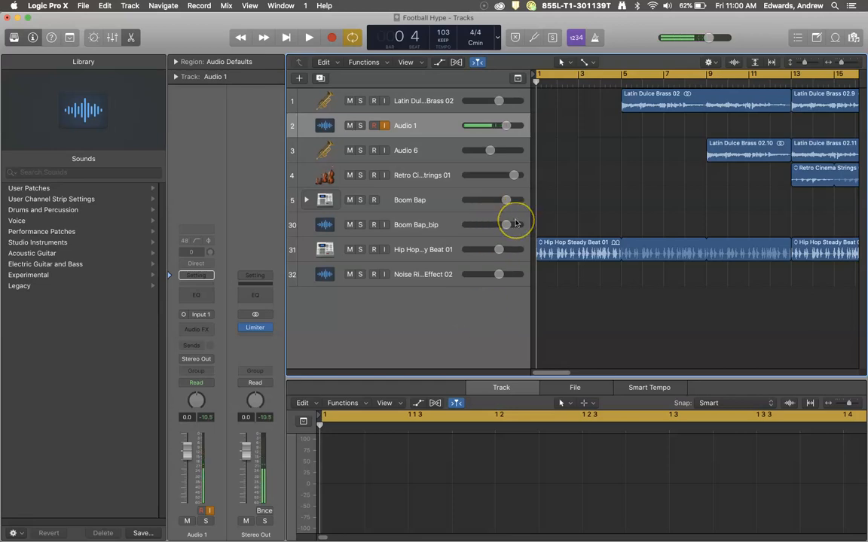
mouse_move(280, 94)
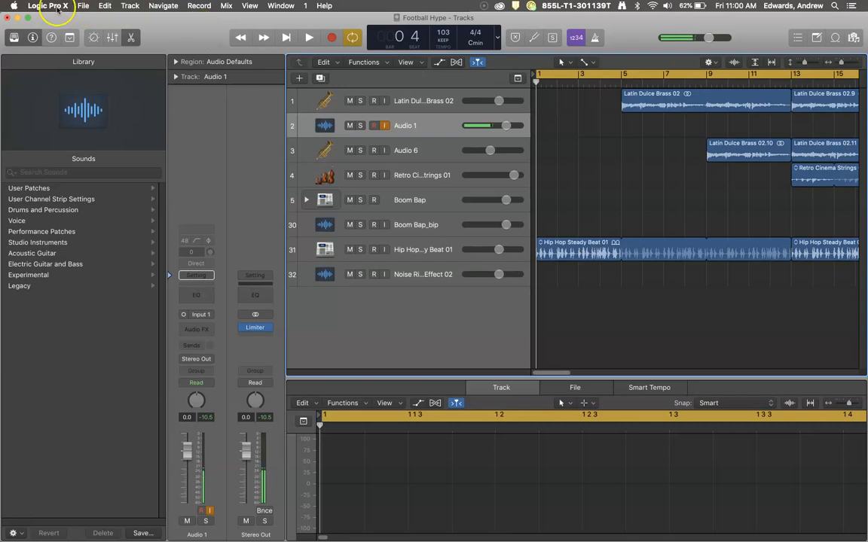
Bring up Logic Pro X's Audio preferences from the application menu
left_click(48, 6)
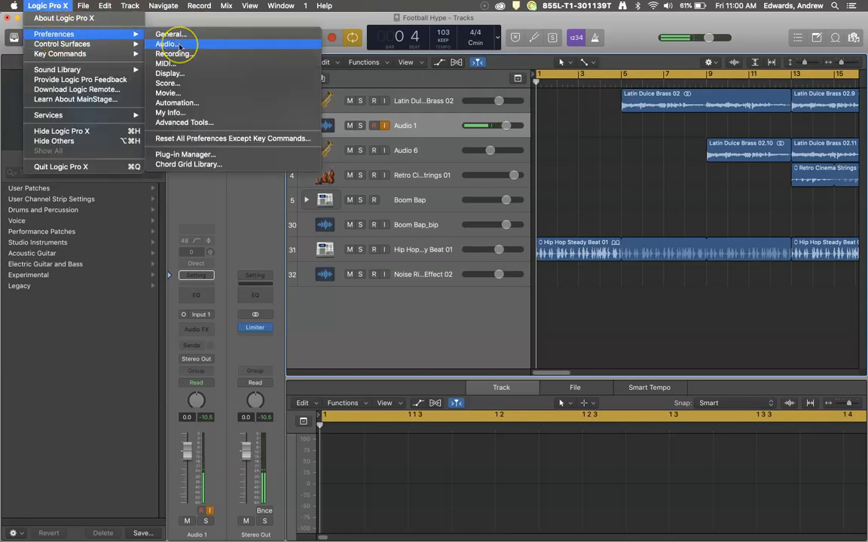
left_click(168, 44)
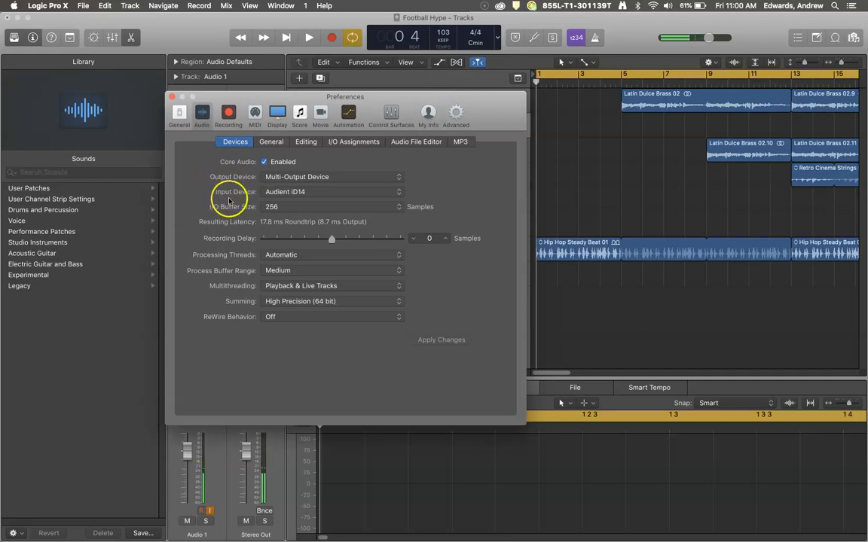
mouse_move(253, 178)
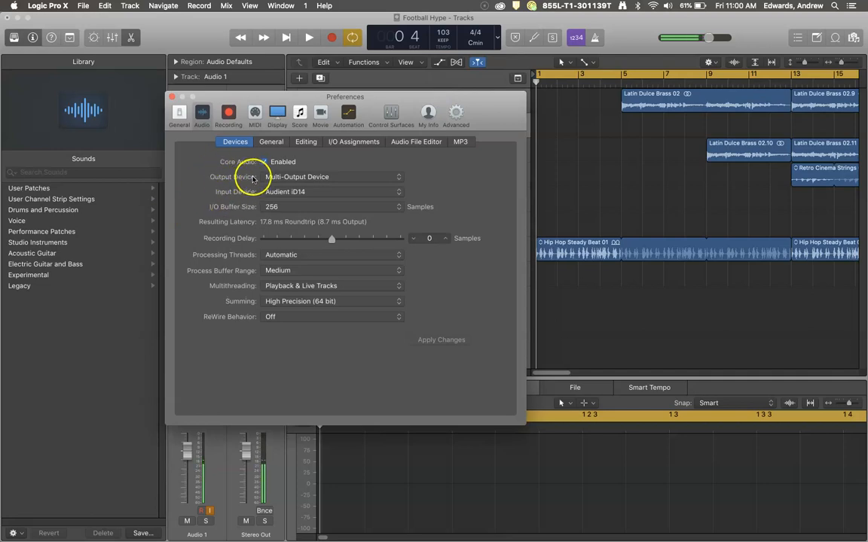
mouse_move(238, 194)
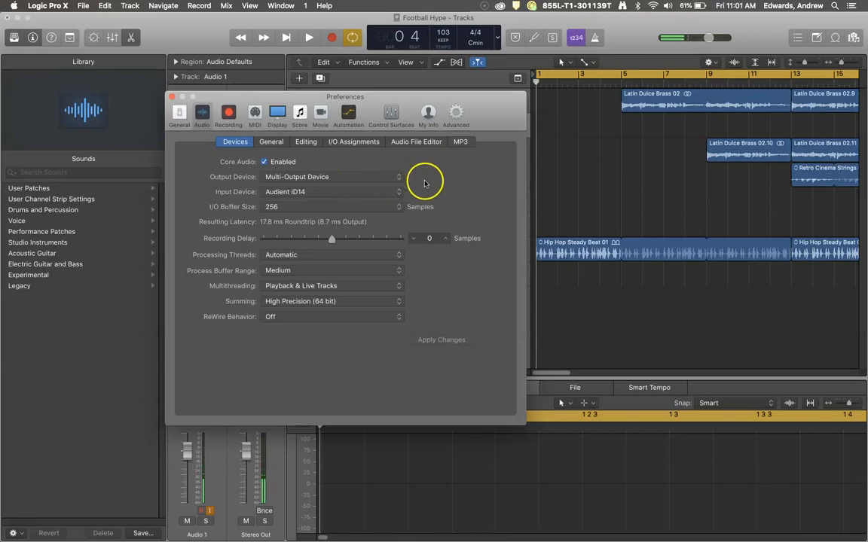
mouse_move(465, 169)
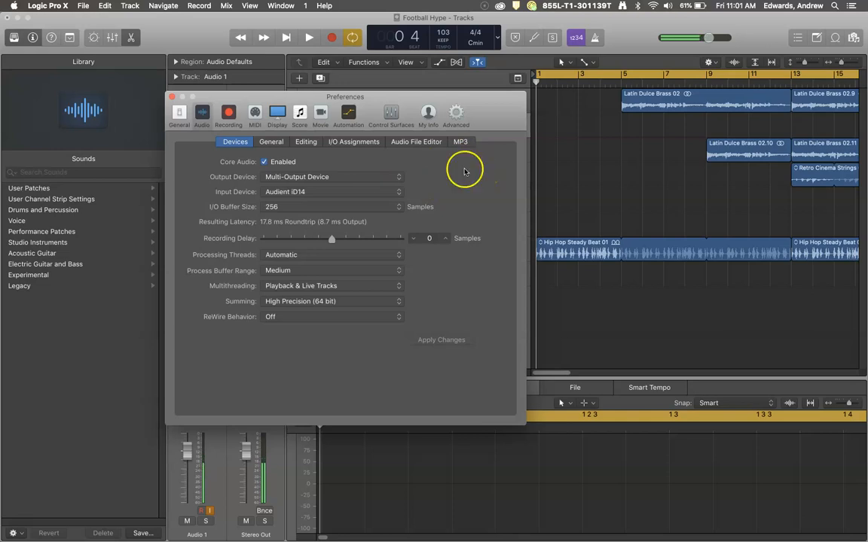
mouse_move(310, 178)
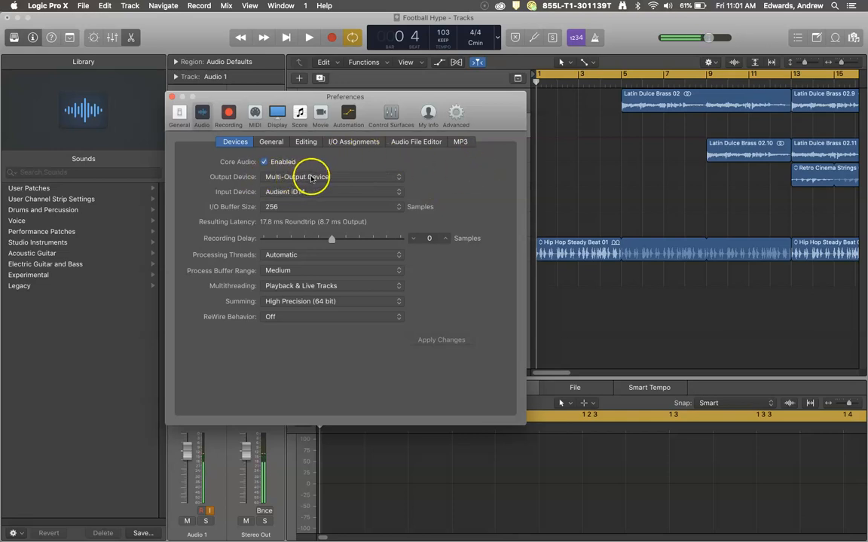
mouse_move(377, 182)
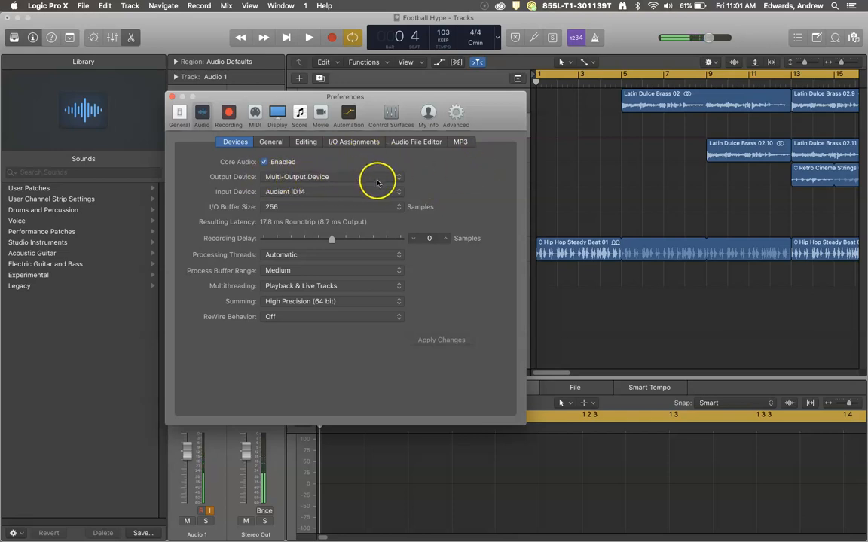
mouse_move(422, 178)
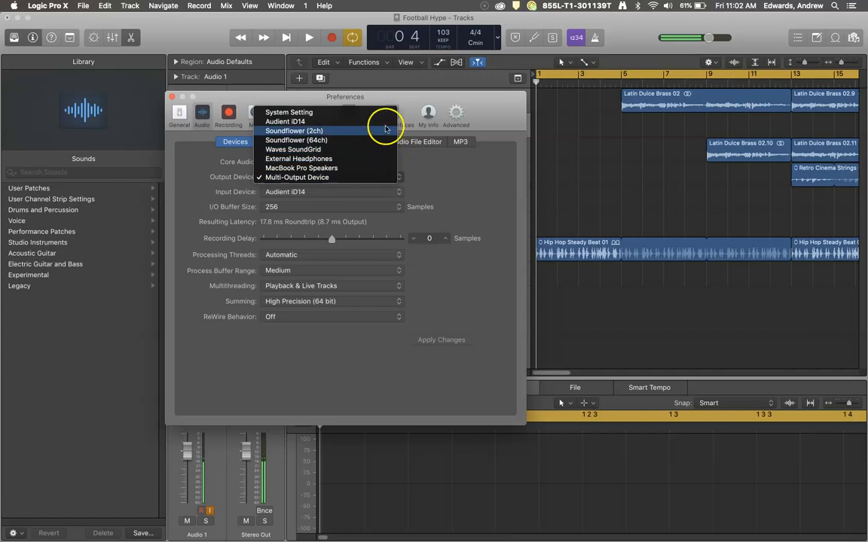
mouse_move(375, 158)
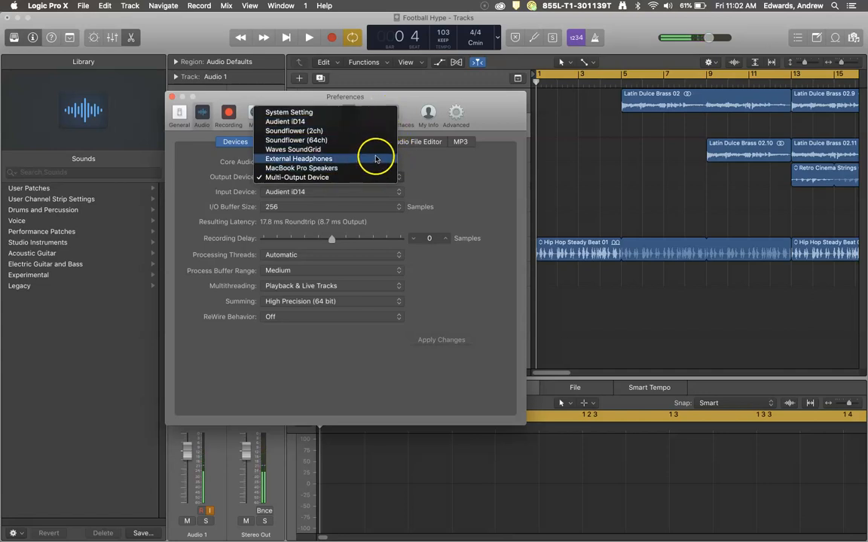
mouse_move(369, 168)
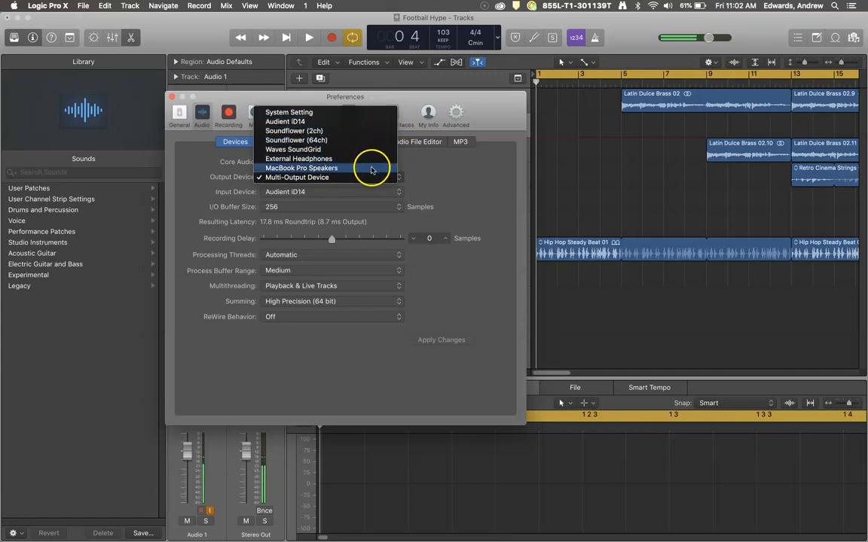
mouse_move(397, 130)
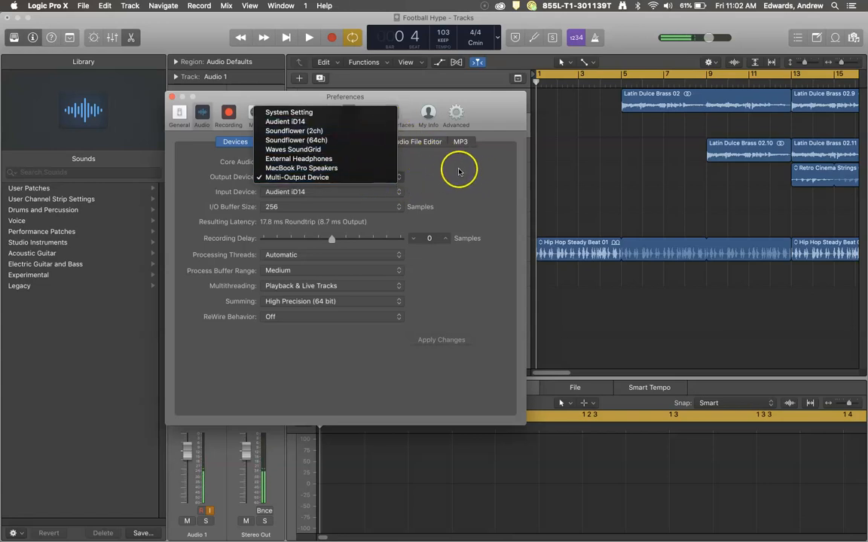
mouse_move(495, 179)
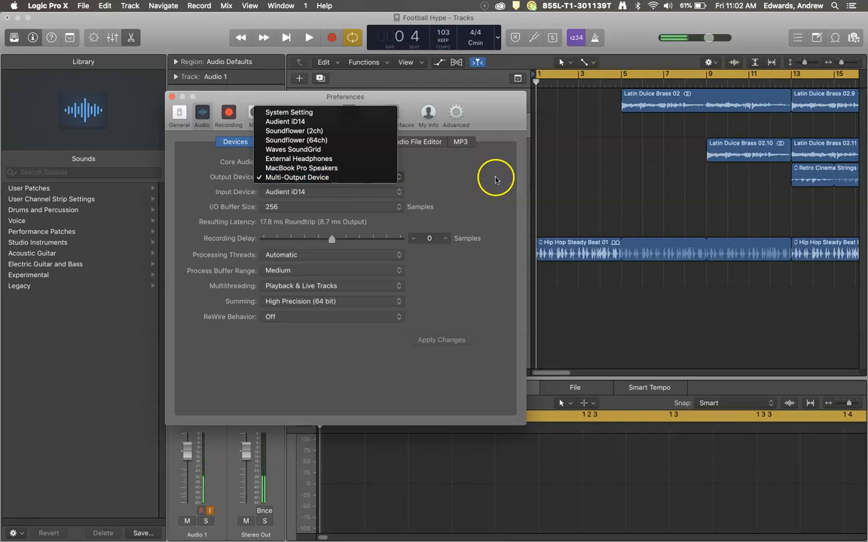
Dismiss the Output Device list, keeping Multi-Output Device selected
left_click(297, 178)
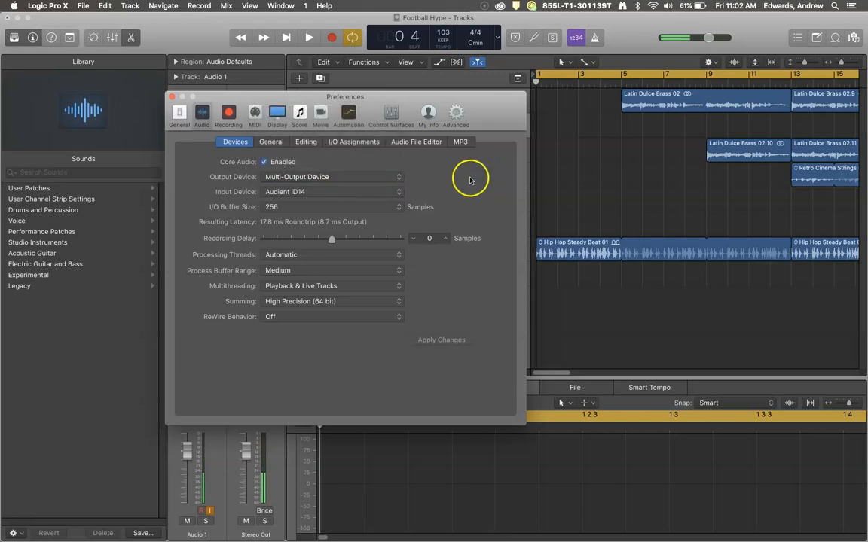
mouse_move(470, 198)
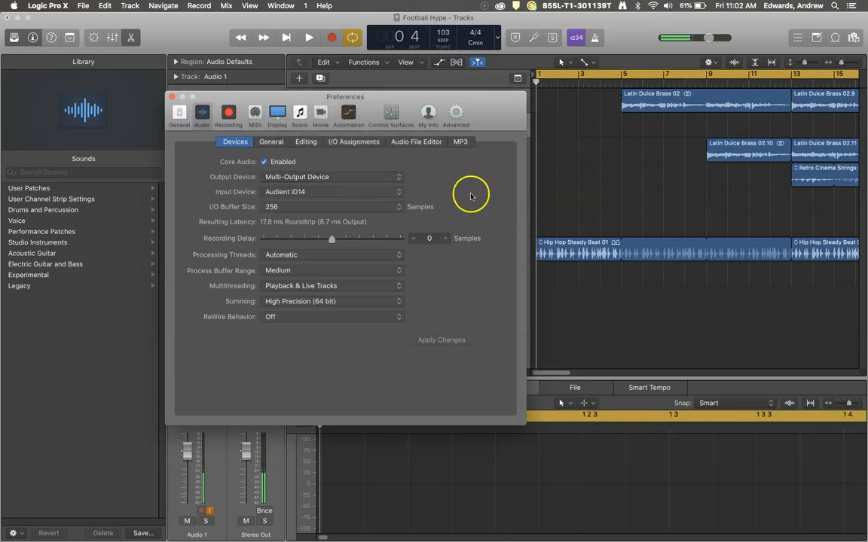
mouse_move(425, 202)
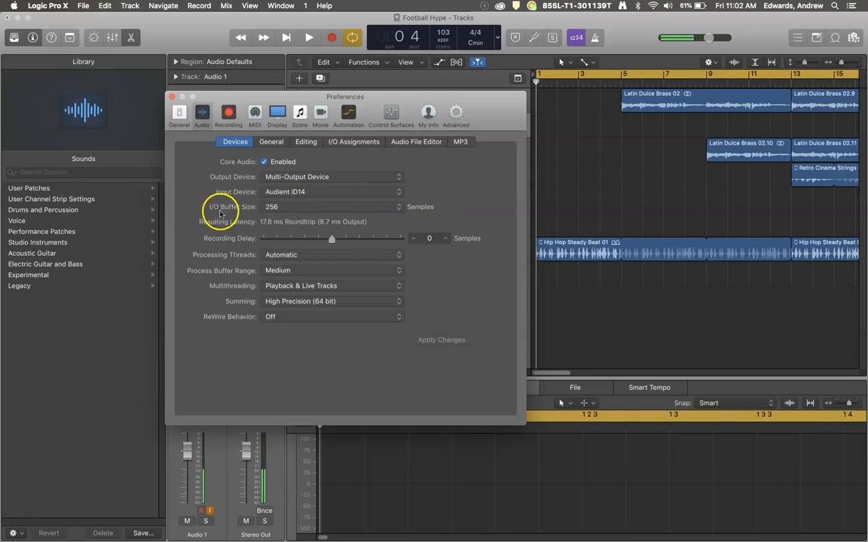
mouse_move(316, 226)
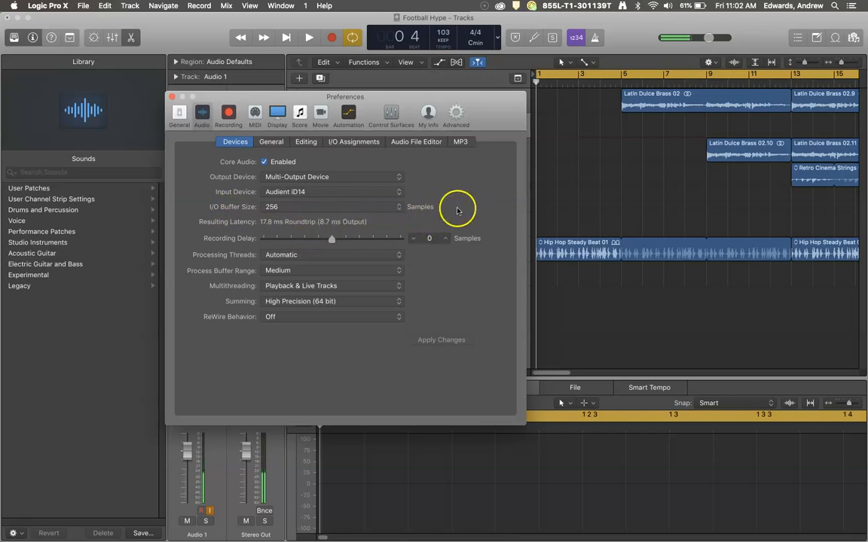
mouse_move(448, 211)
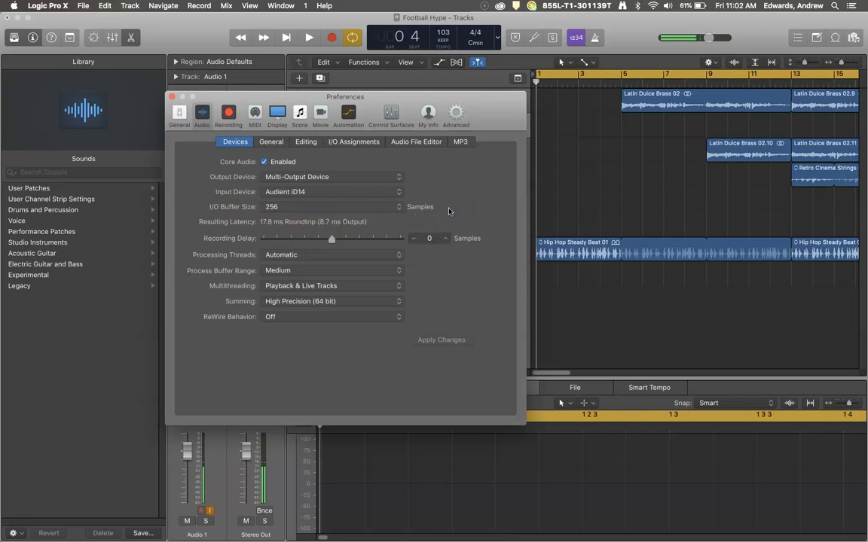
mouse_move(430, 211)
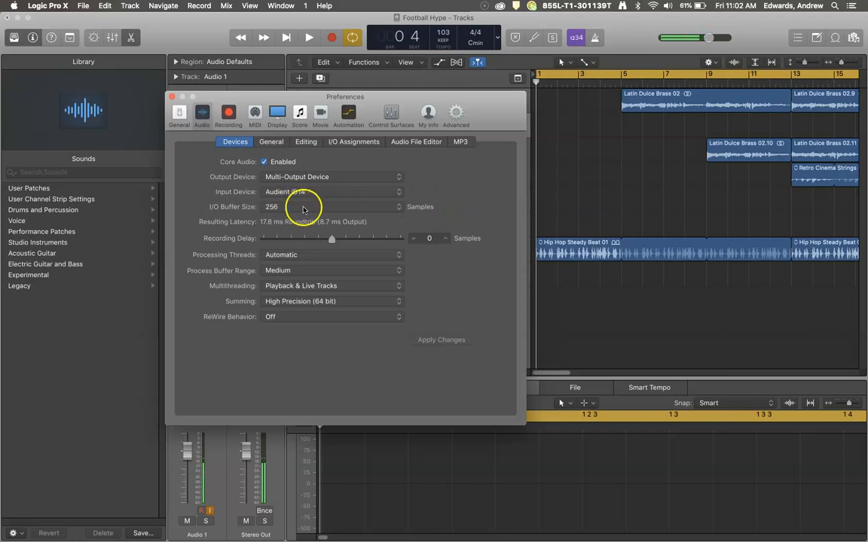
mouse_move(434, 214)
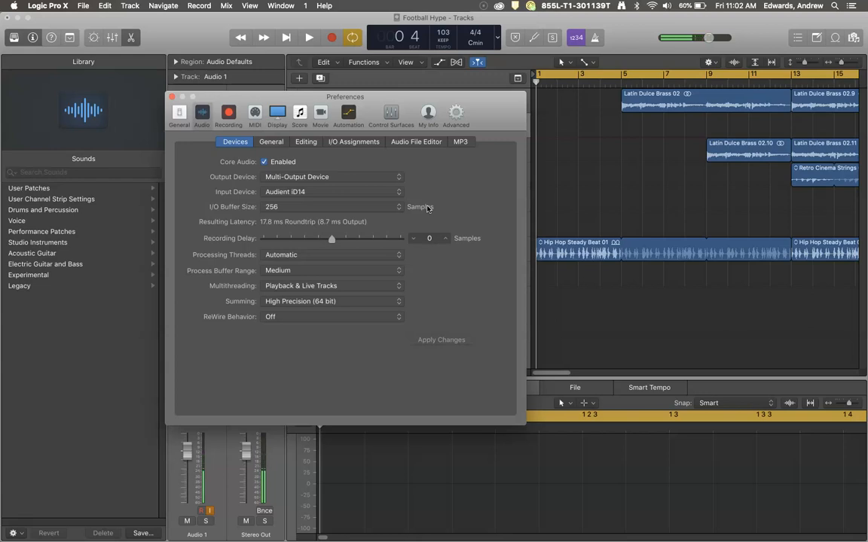
Show the I/O Buffer Size options ranging from 32 to 1024 samples
left_click(331, 206)
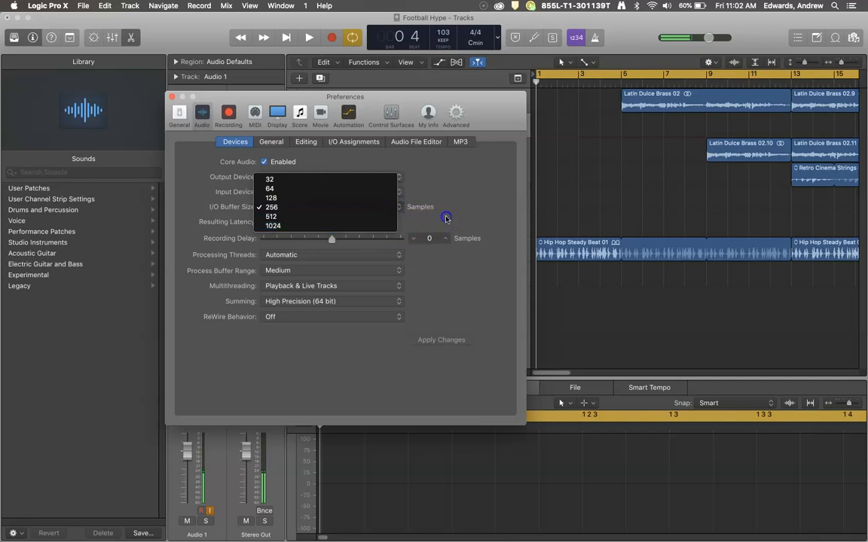
Keep the I/O buffer size at 256 samples
left_click(271, 208)
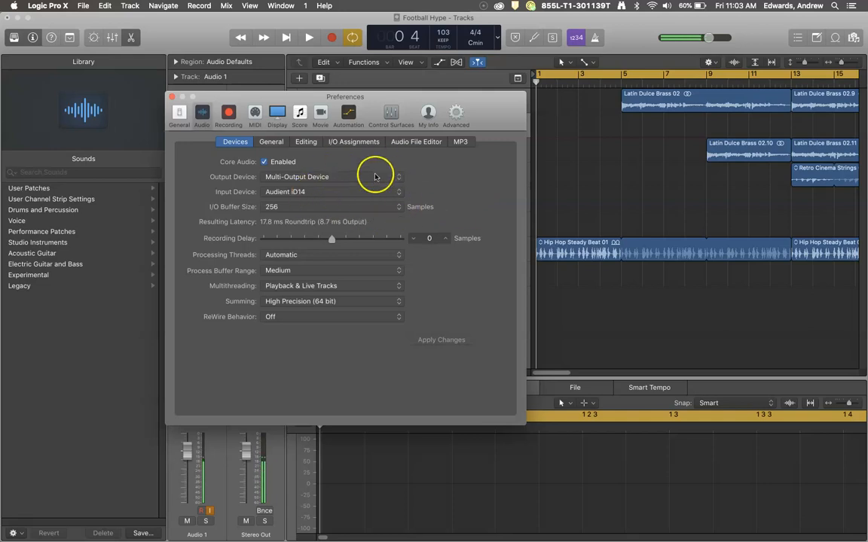
mouse_move(443, 190)
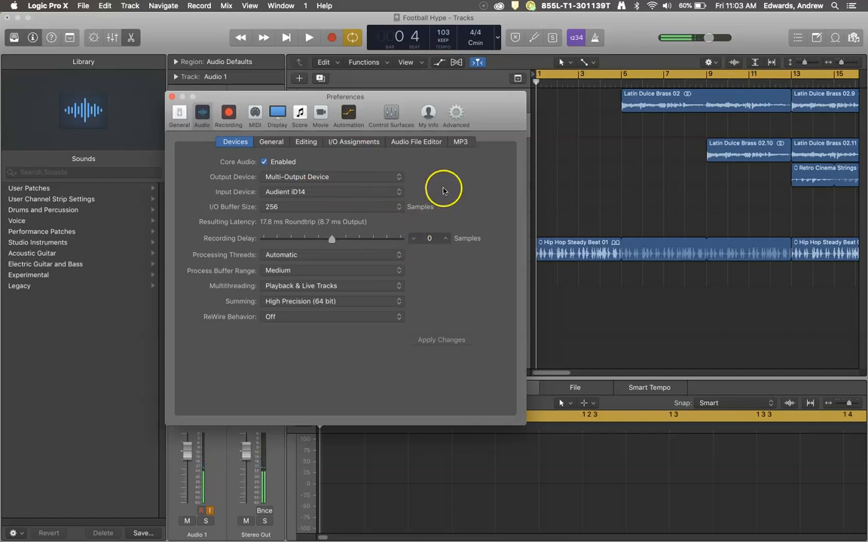
mouse_move(193, 202)
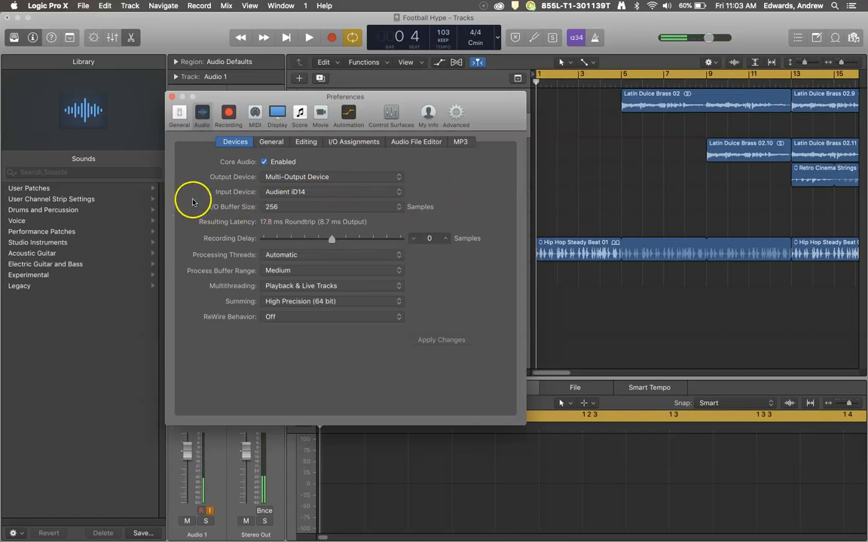
mouse_move(21, 518)
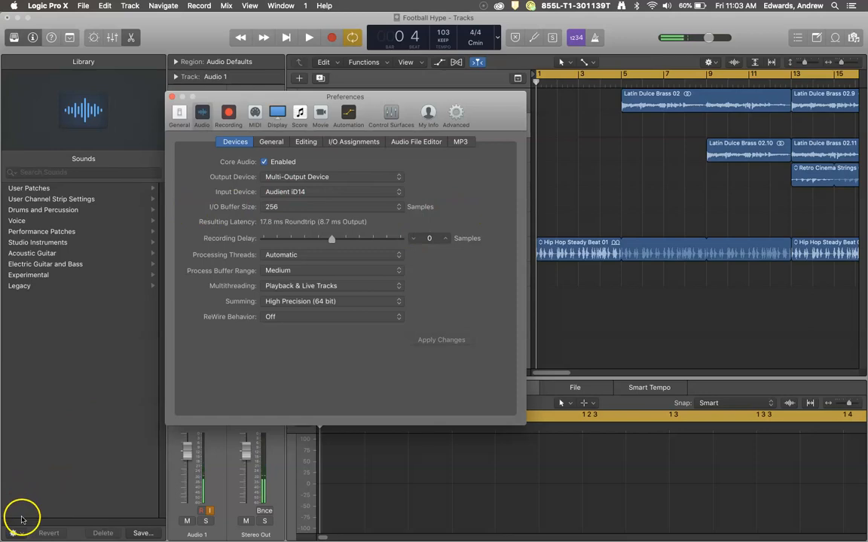